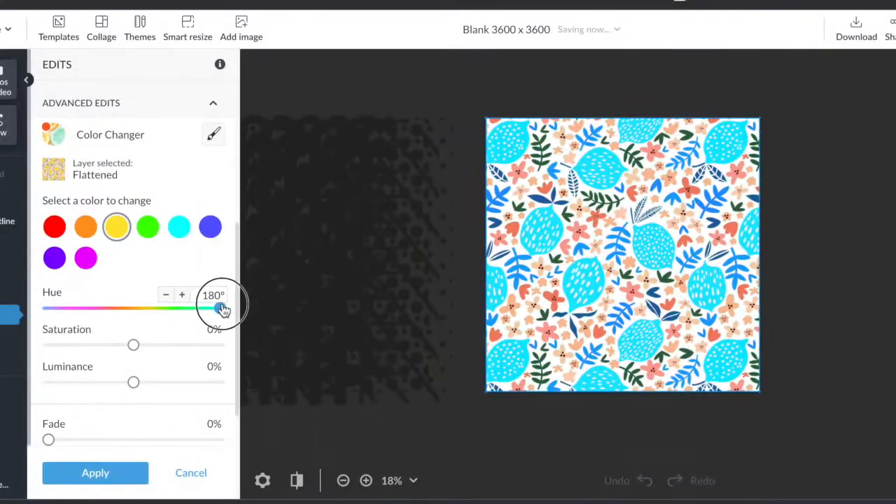
Shift the pattern's blue shapes to lilac with the Color Changer Hue slider.
left_click_drag(216, 308, 48, 308)
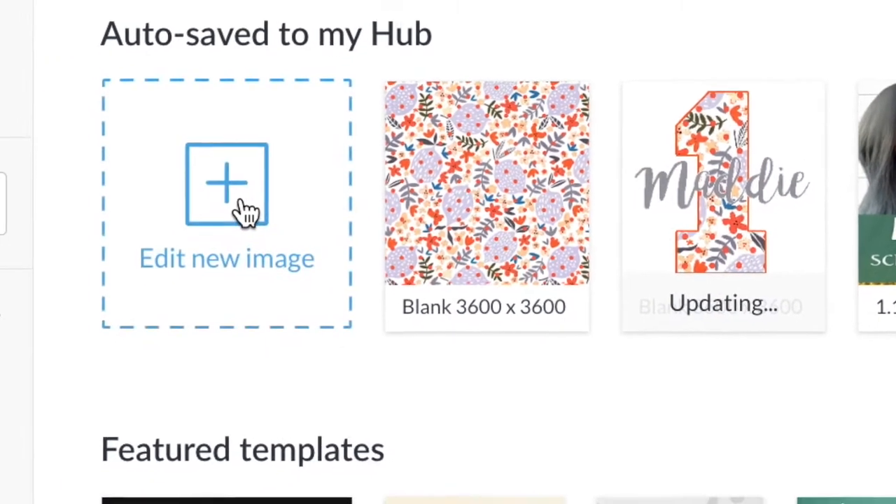
Start a new image with a custom 4000 × 4000 pixel size.
left_click(227, 183)
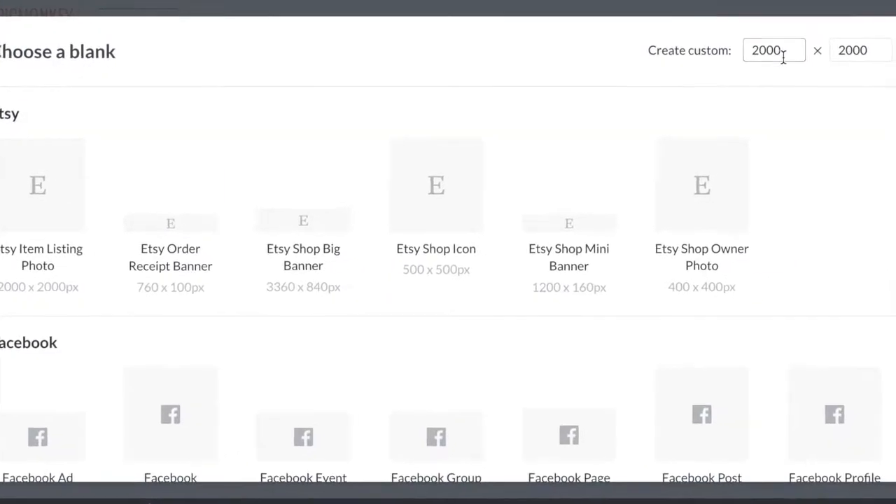
type("400")
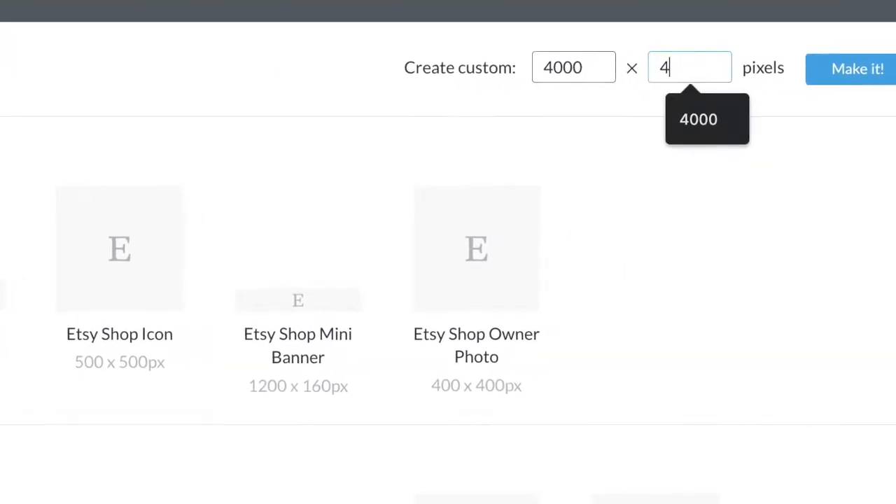
type("000")
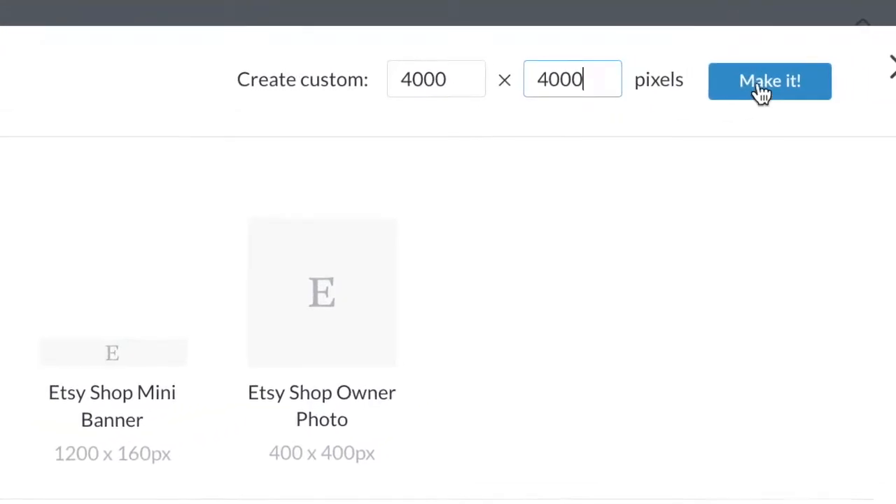
left_click(769, 81)
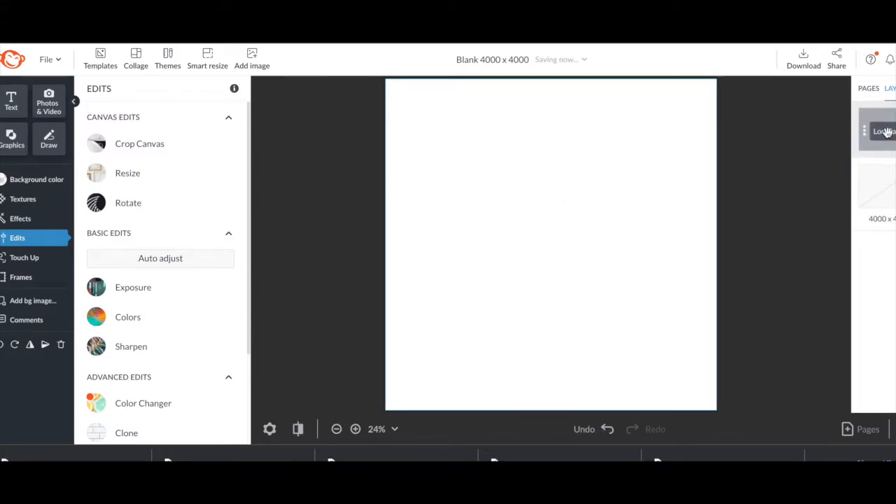
Tick Transparent in the canvas background colour options.
left_click(36, 179)
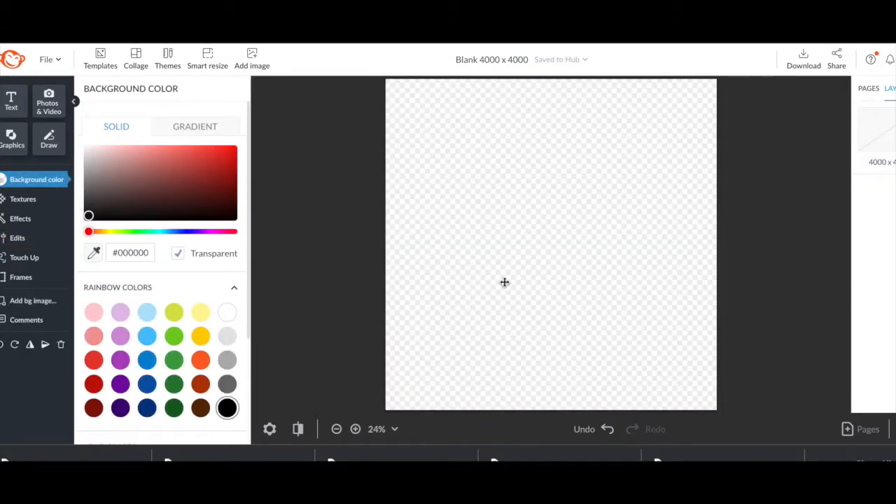
mouse_move(11, 102)
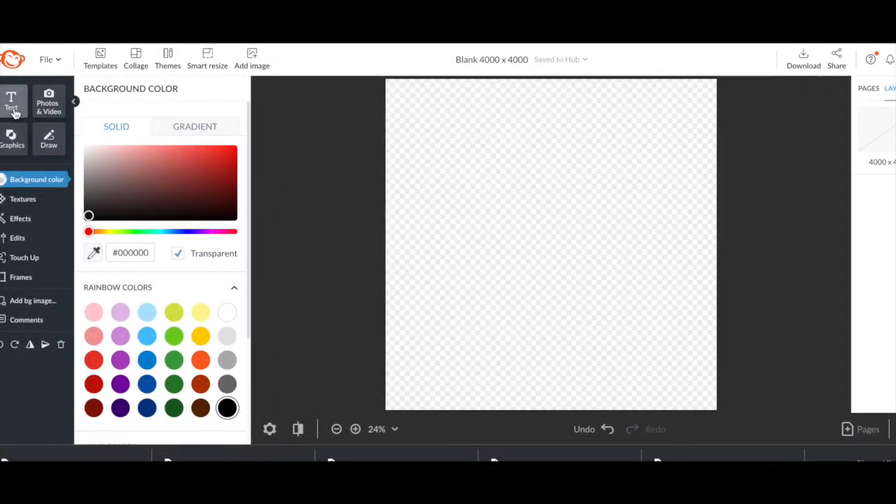
Add the text '1' in the Freshman font and enlarge it to the canvas height.
left_click(11, 101)
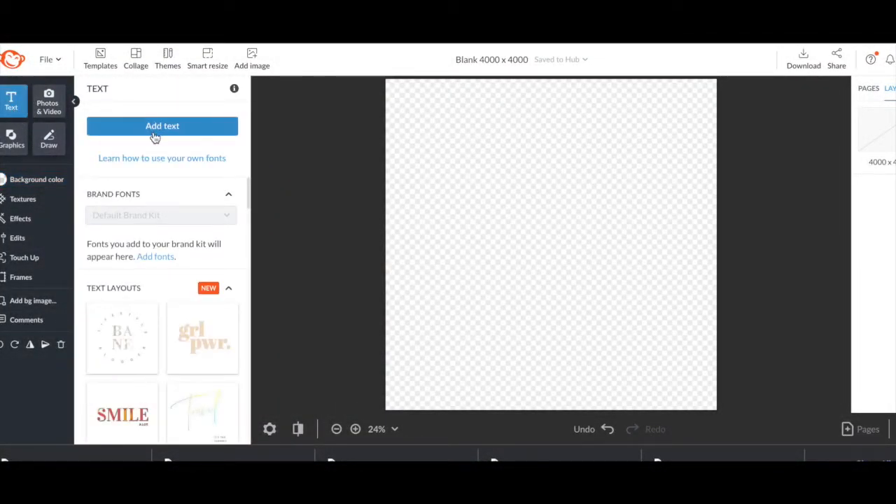
left_click(162, 126)
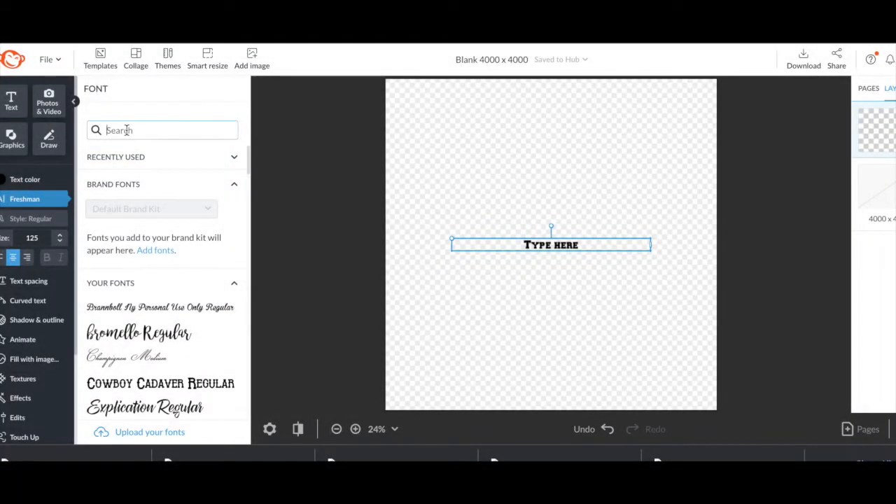
type("Fresh")
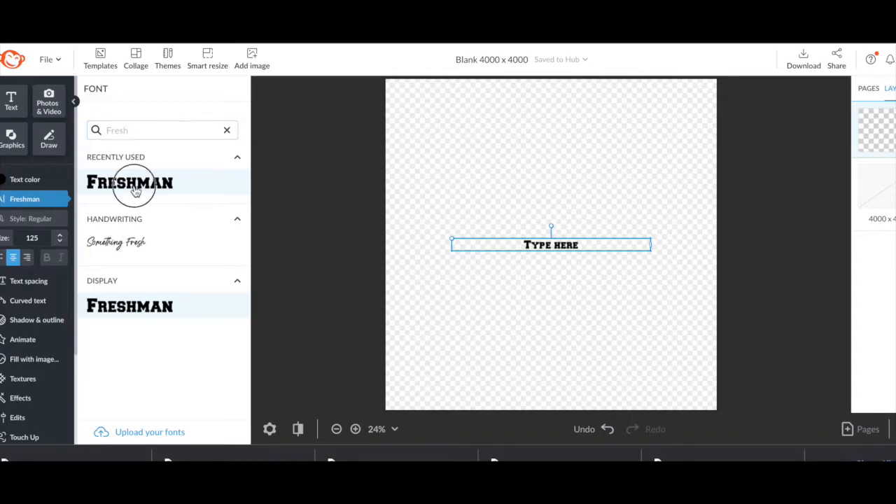
type("1")
type("1600")
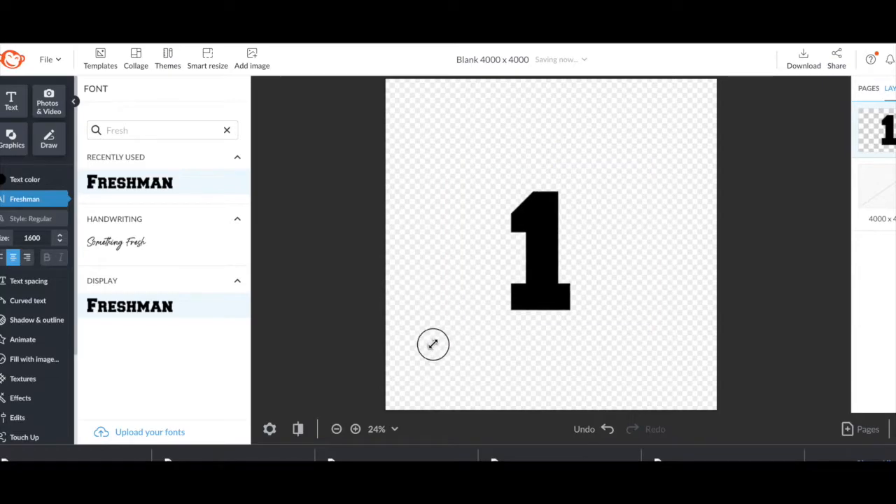
left_click_drag(432, 345, 650, 165)
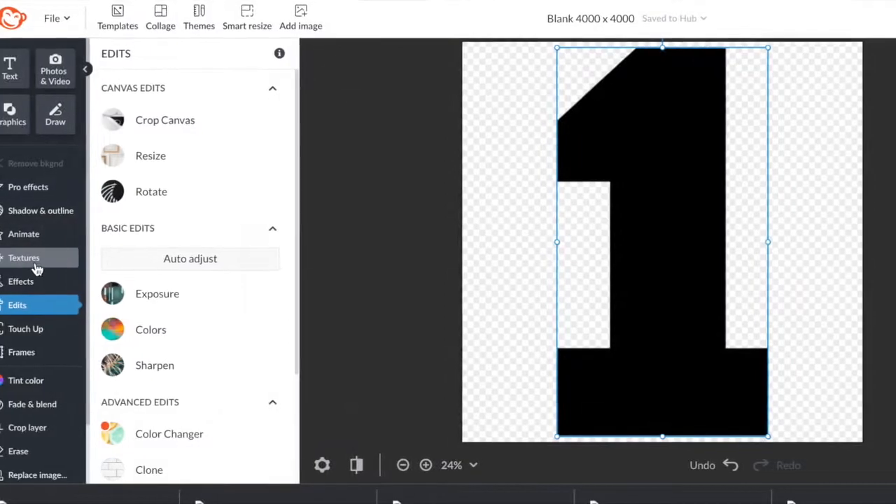
Apply Pap1a.png as the number's texture, with Keep proportions off.
left_click(24, 258)
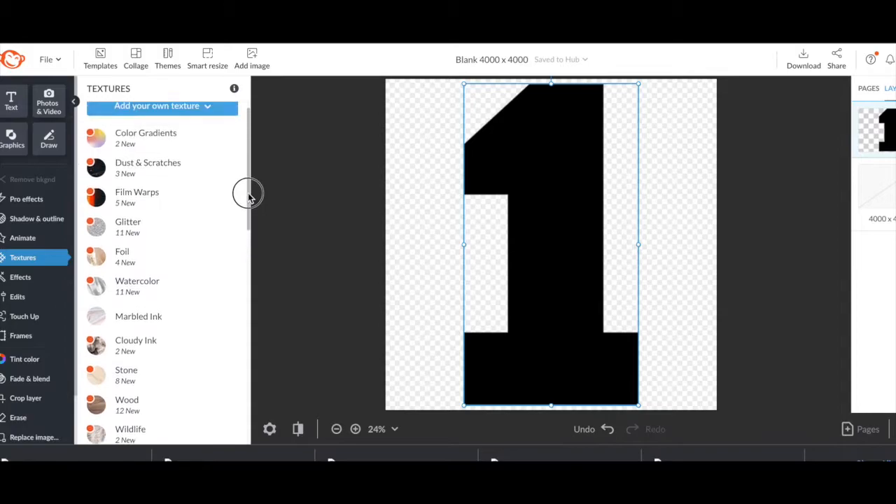
left_click(162, 106)
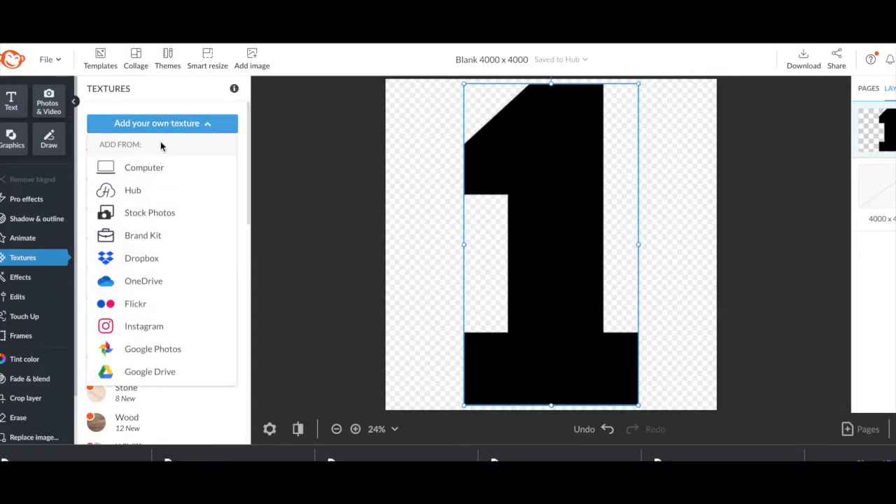
left_click(143, 167)
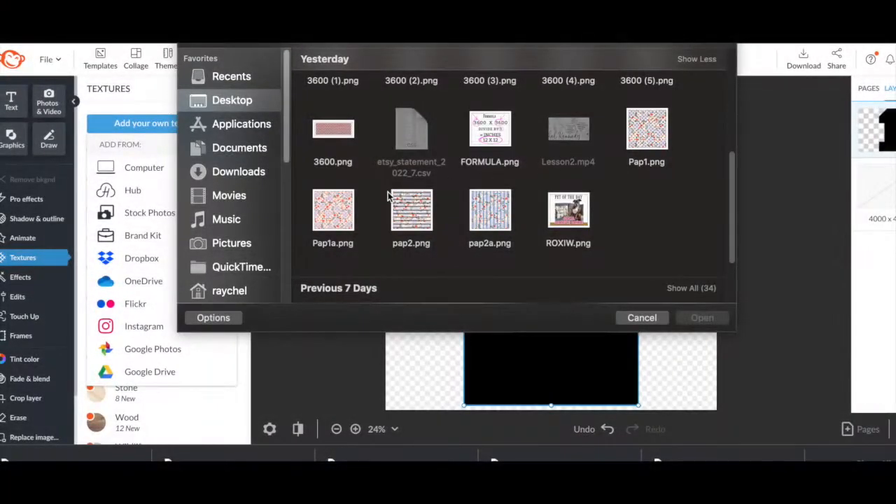
left_click(332, 209)
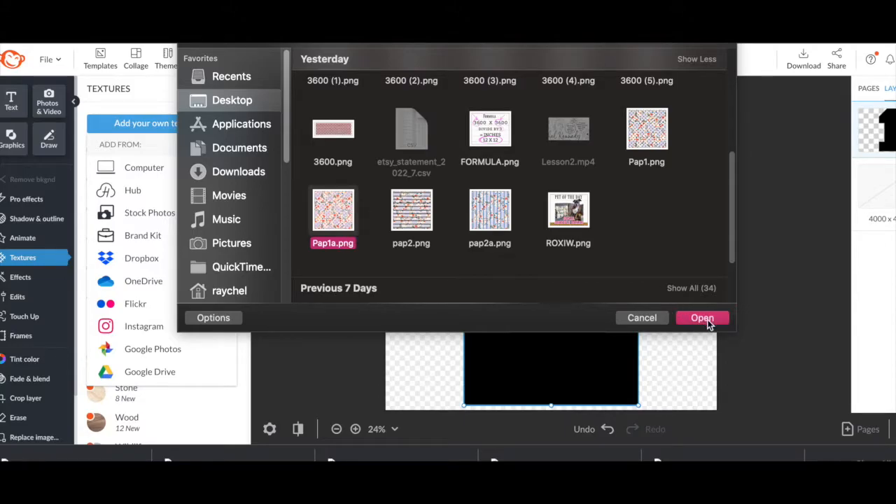
left_click(702, 317)
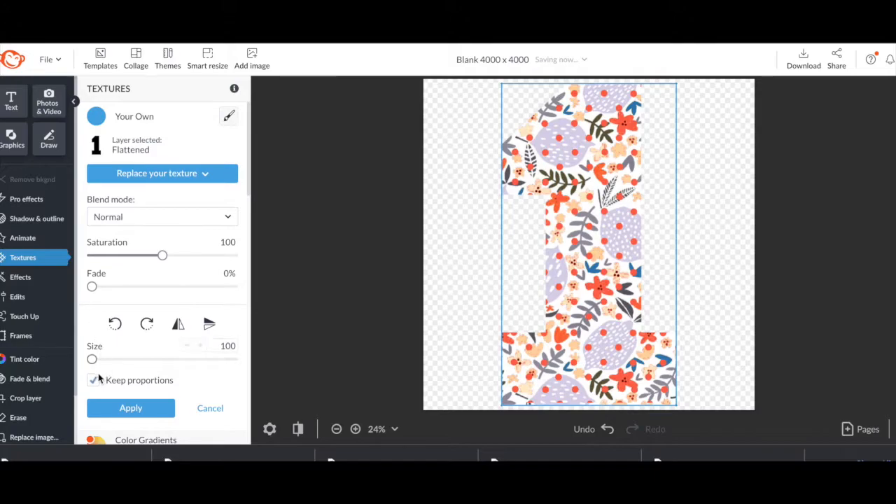
left_click(93, 379)
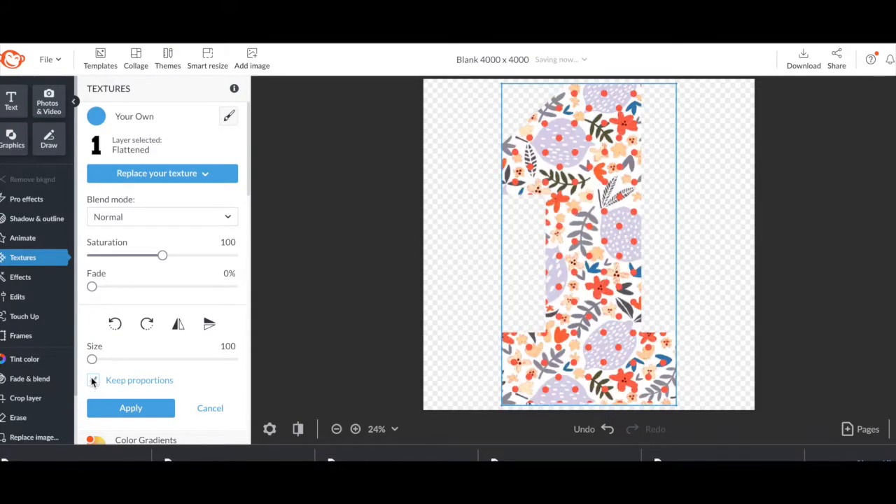
left_click(92, 381)
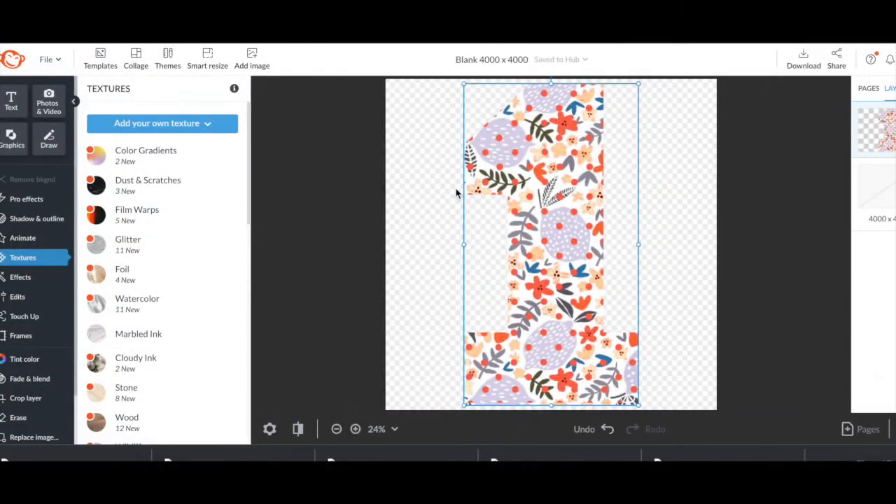
Give the number 1 a thick orange outline.
left_click(36, 218)
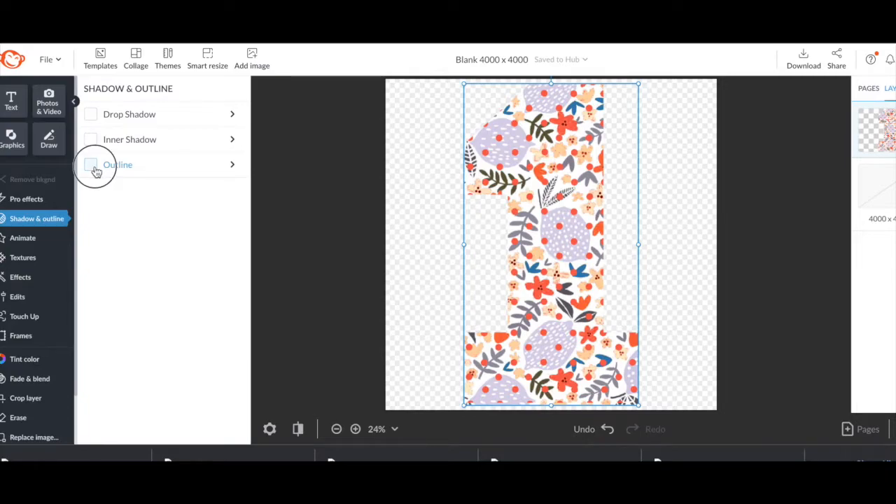
left_click(90, 165)
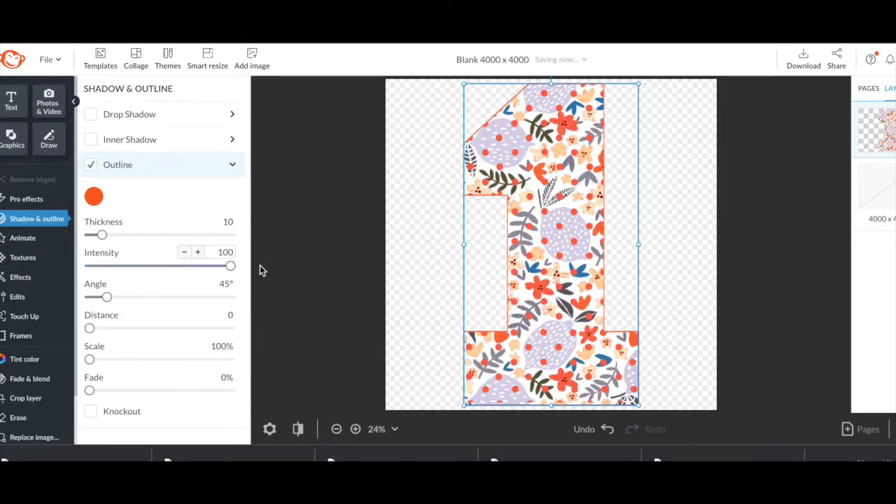
left_click(225, 221)
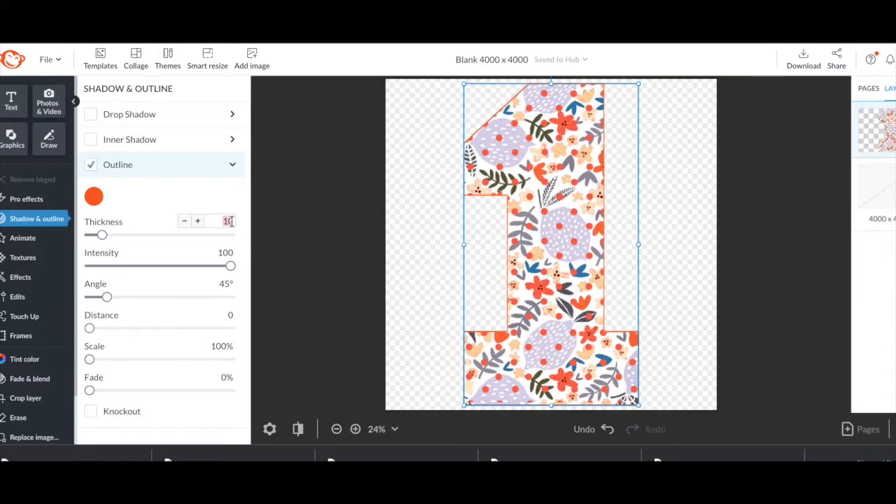
left_click_drag(98, 235, 130, 234)
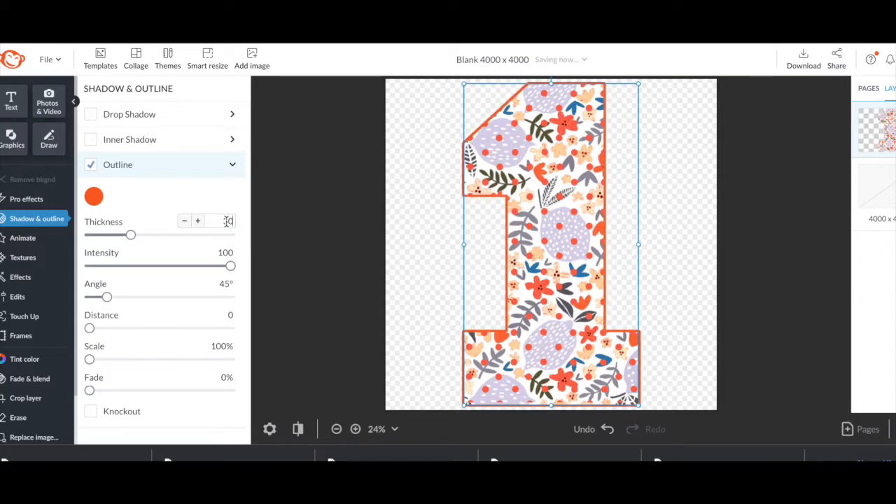
left_click(94, 196)
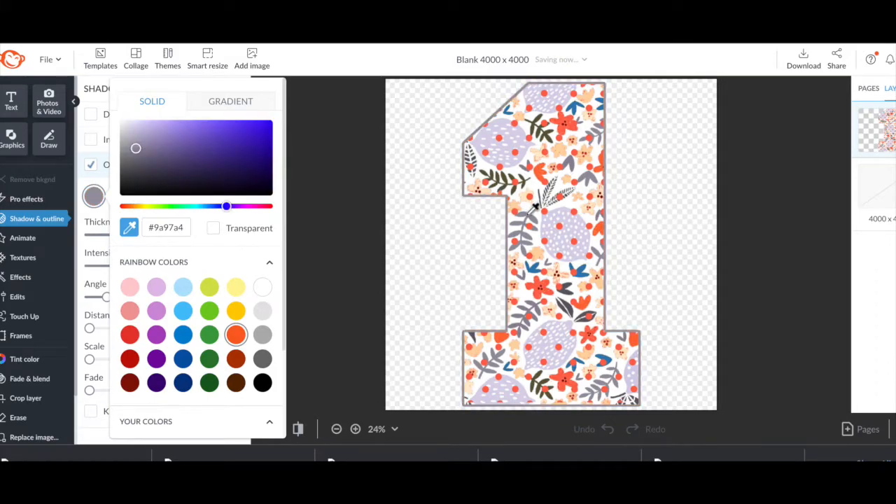
left_click(236, 335)
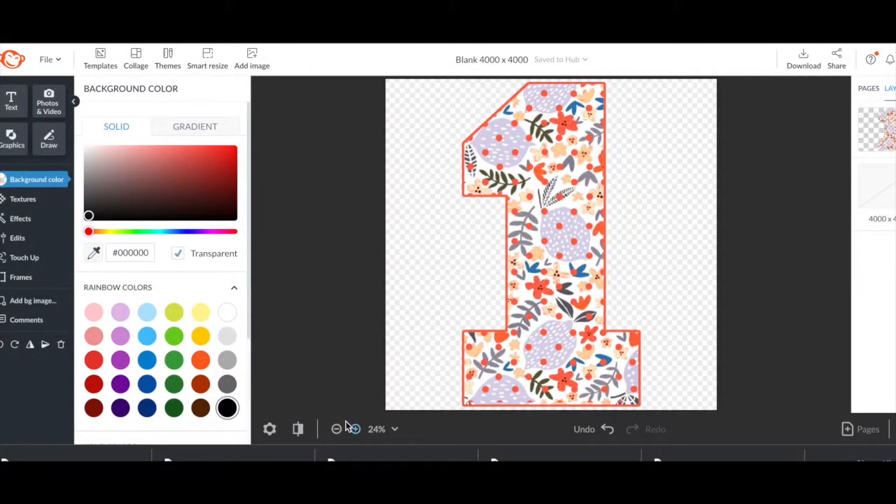
Add the text 'Maddie' in bromello Regular script over the number.
left_click(10, 100)
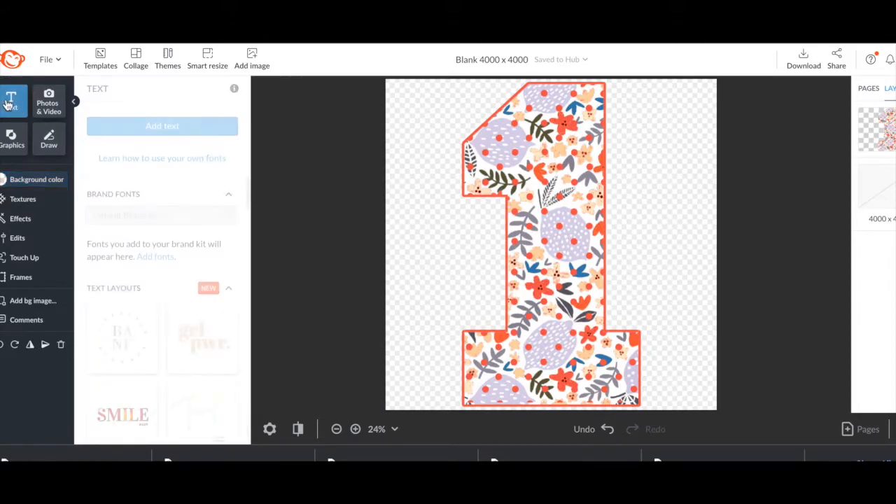
left_click(161, 125)
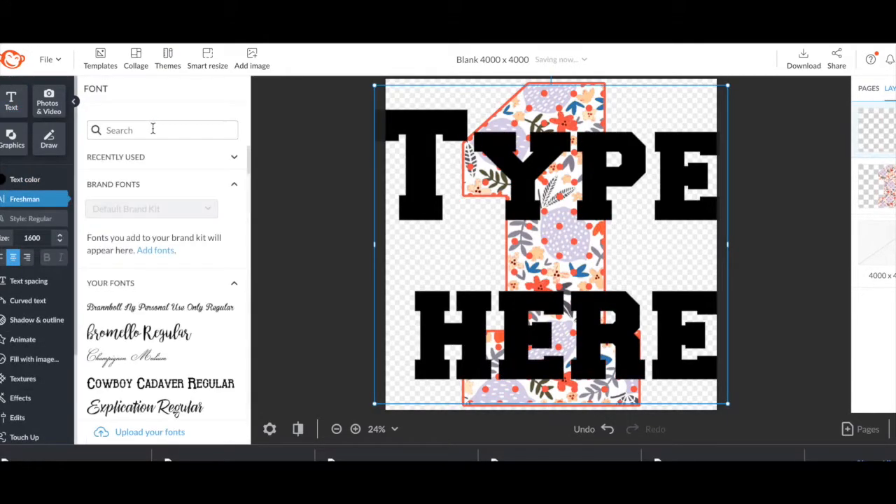
left_click(139, 332)
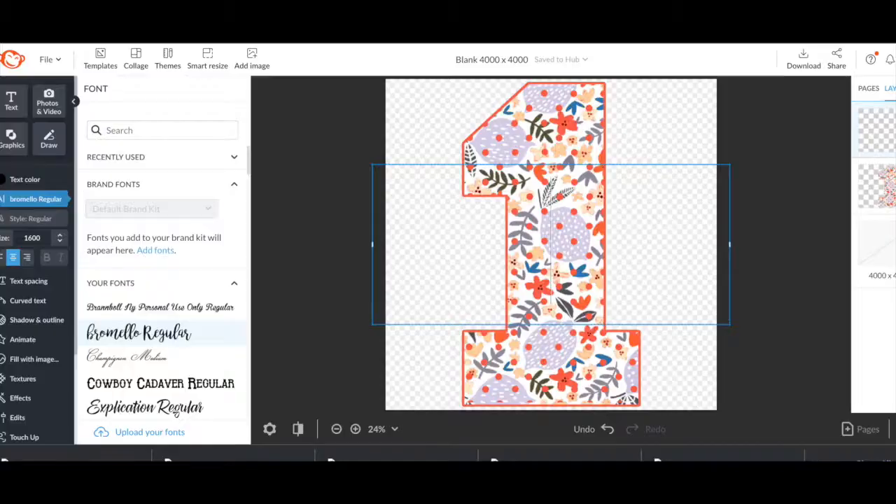
type("Maddie")
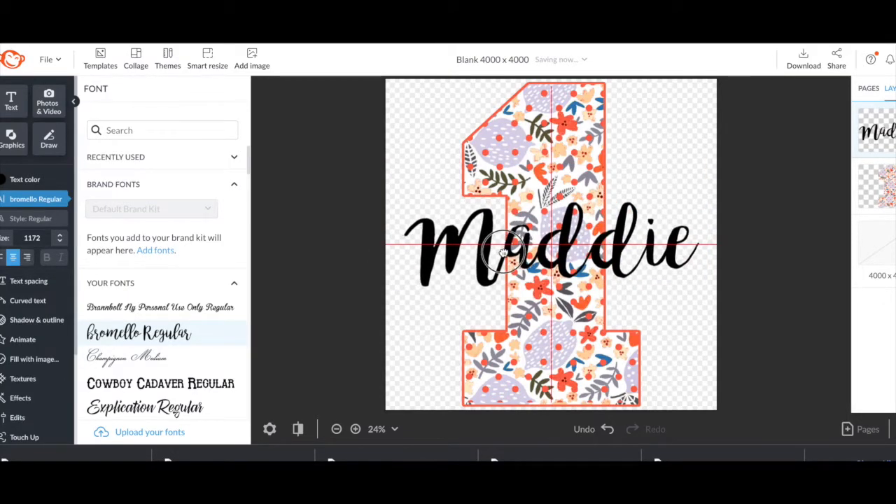
left_click(24, 179)
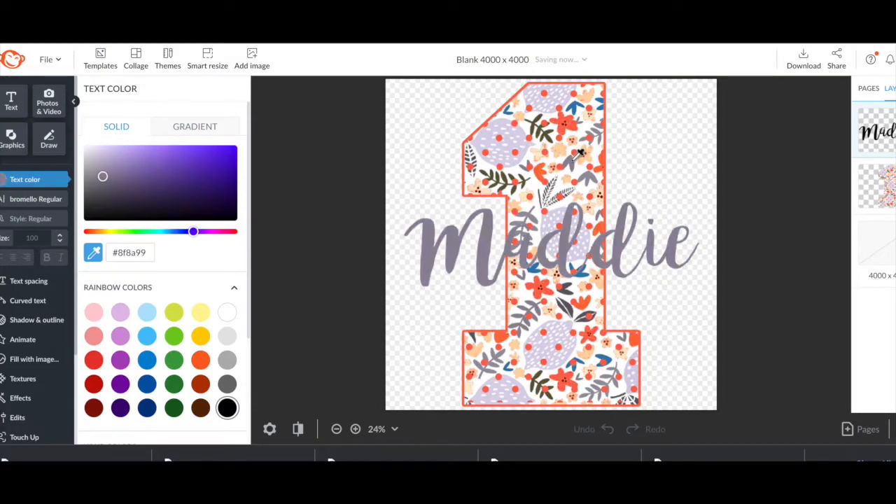
Set the Maddie text colour to grey #8f8a99.
left_click(553, 238)
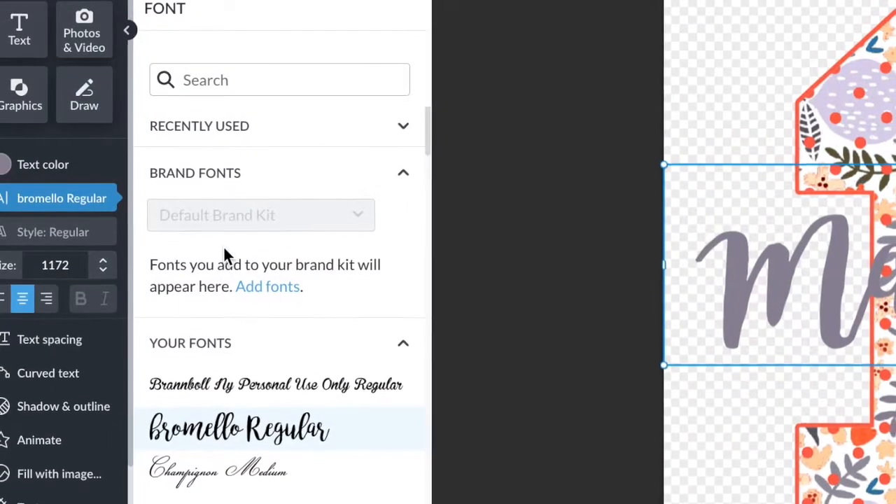
Turn on an outline for the Maddie lettering and pick its swatch colour.
left_click(63, 406)
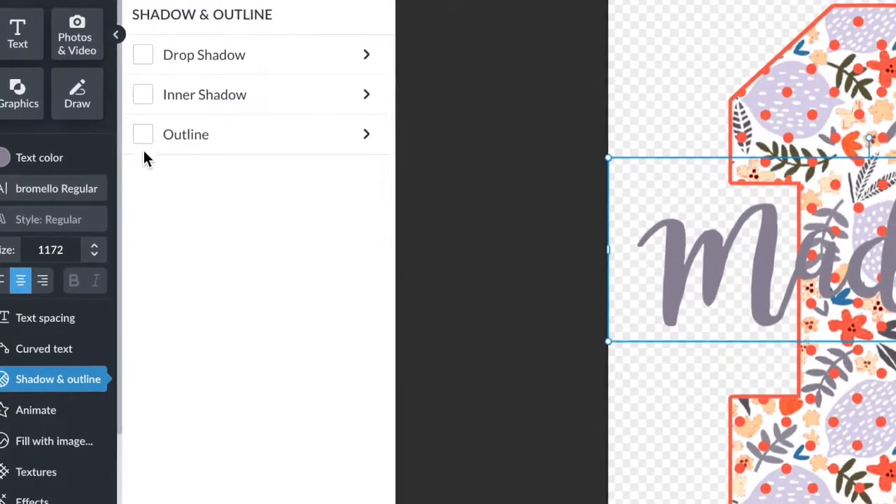
left_click(143, 133)
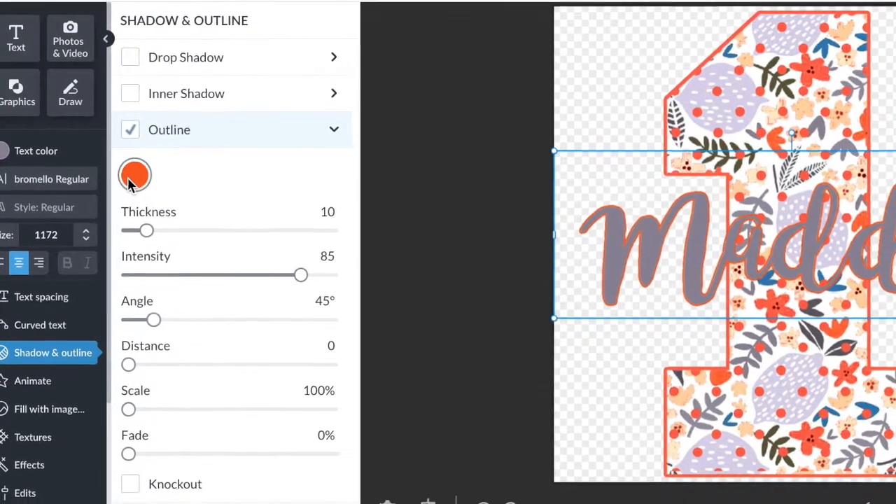
left_click(135, 175)
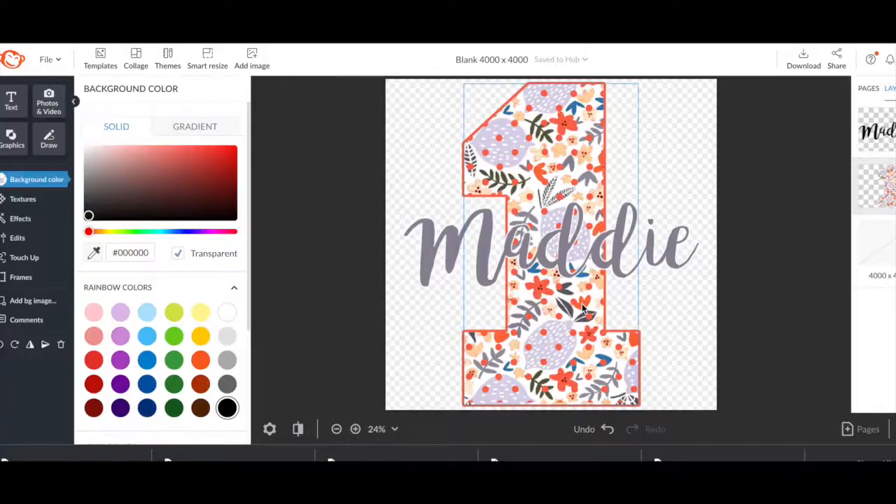
left_click(177, 253)
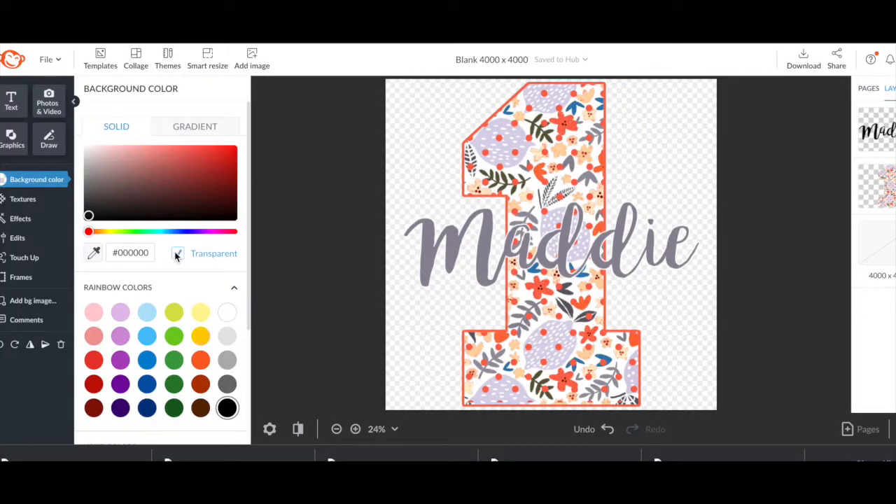
left_click(174, 359)
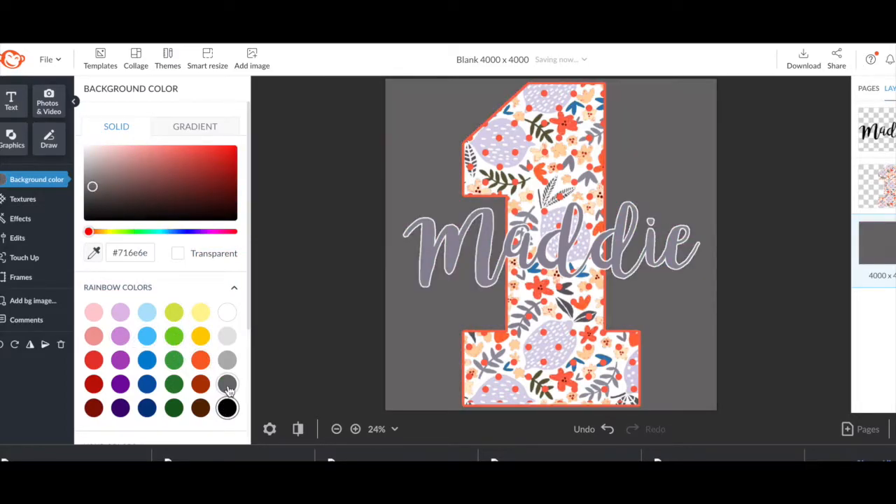
left_click(227, 336)
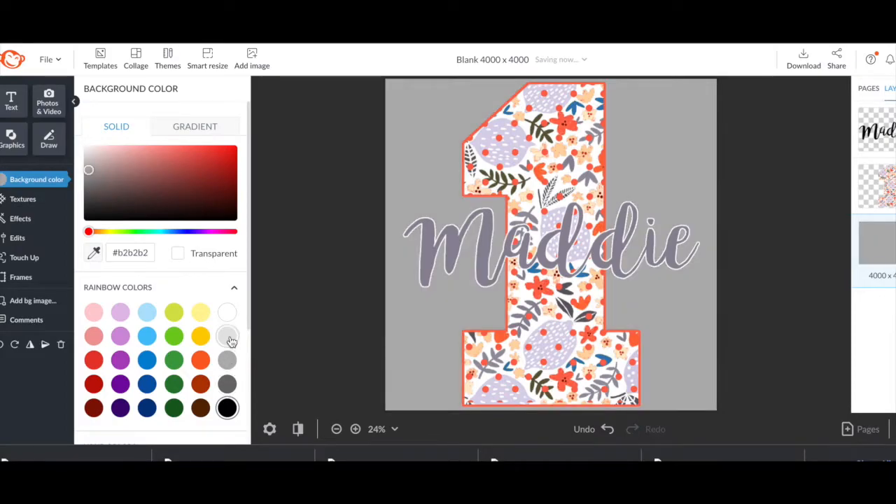
left_click(227, 407)
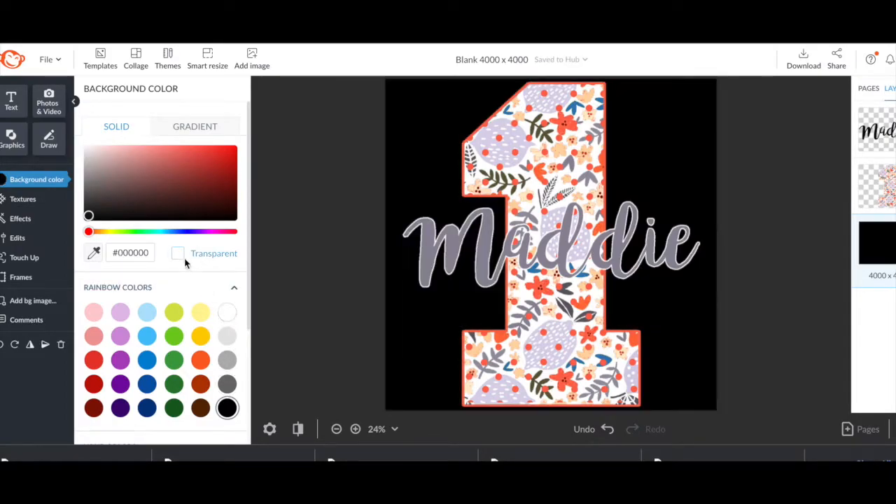
left_click(178, 253)
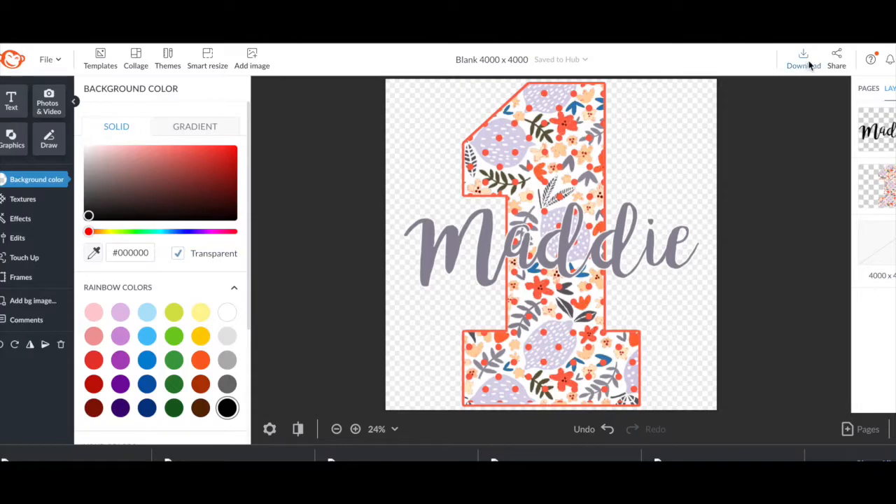
Download the Maddie number 1 design, keeping the PNG image file type.
left_click(803, 55)
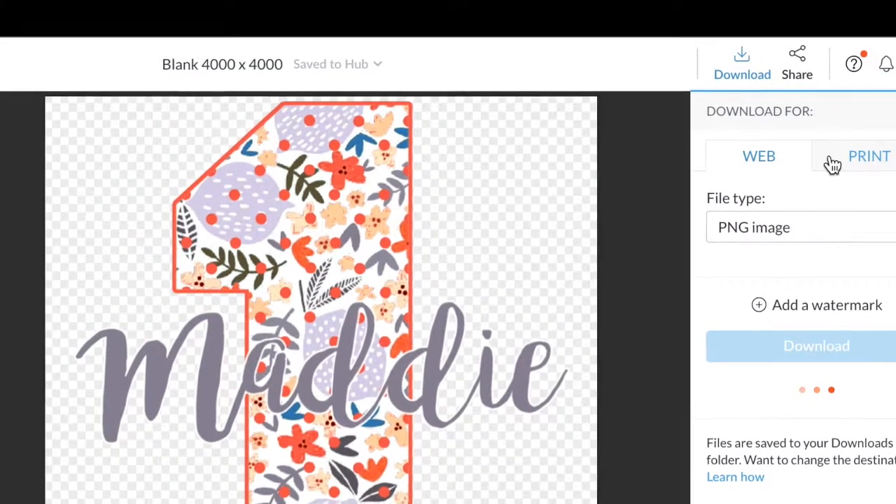
left_click(870, 156)
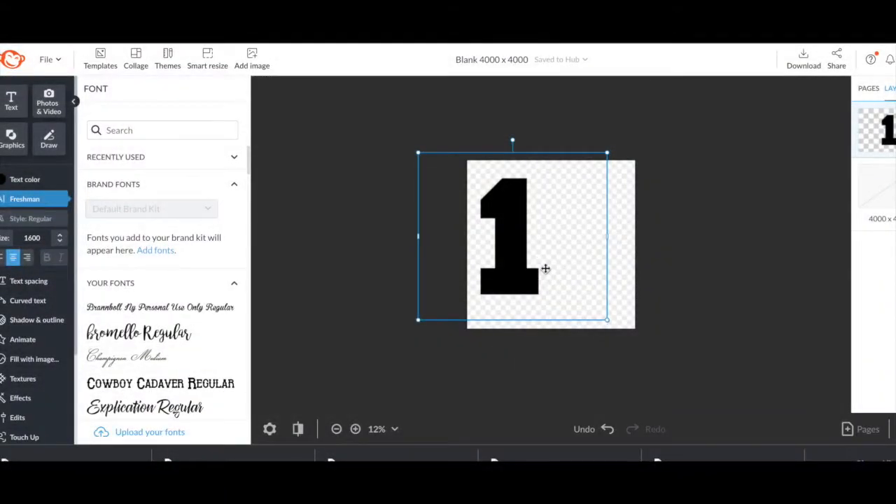
mouse_move(659, 304)
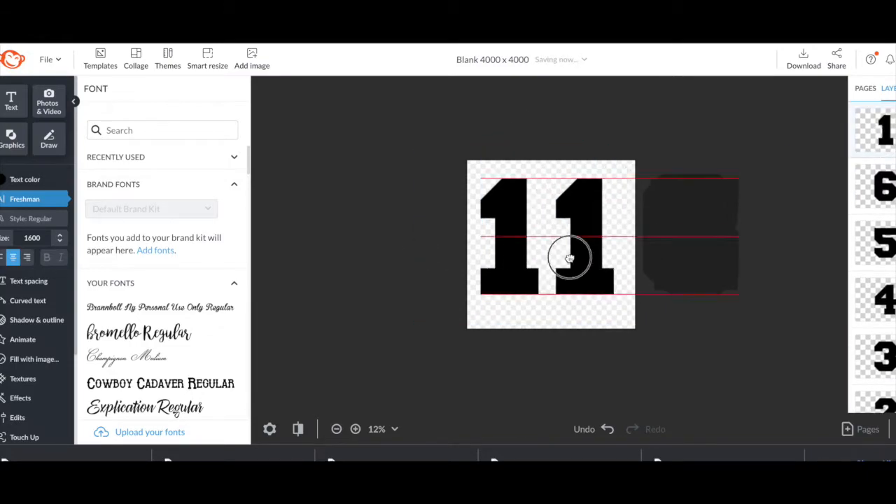
Retype the duplicated digit layers as 2–9 and 0, stacked and centred on the canvas.
left_click(570, 257)
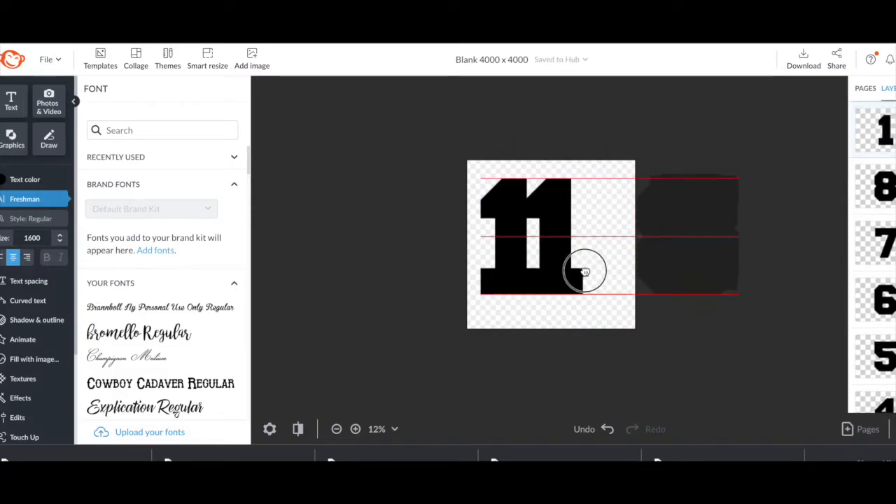
type("9")
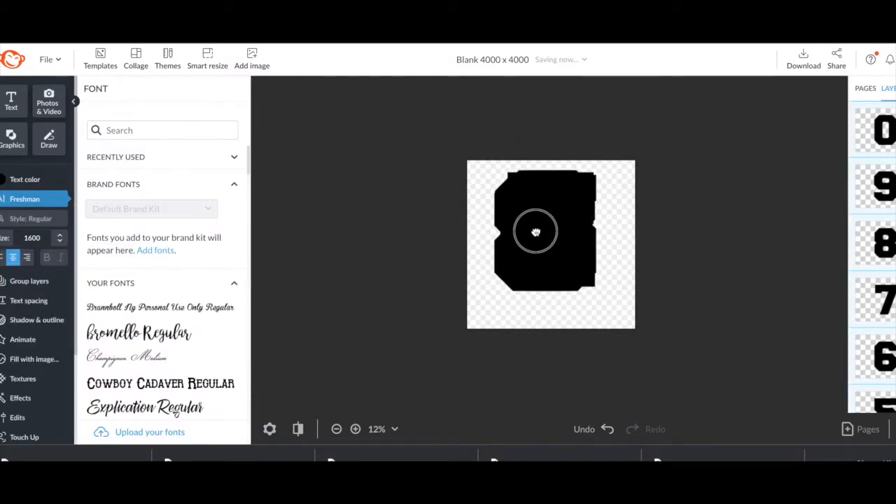
left_click_drag(535, 231, 643, 319)
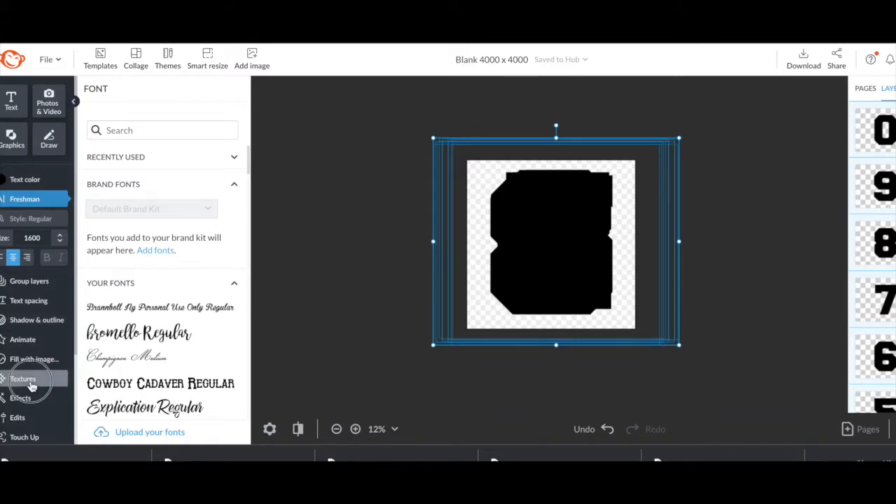
Apply the floral Pap1a.png texture to the digits with Fade set to 0.
left_click(23, 379)
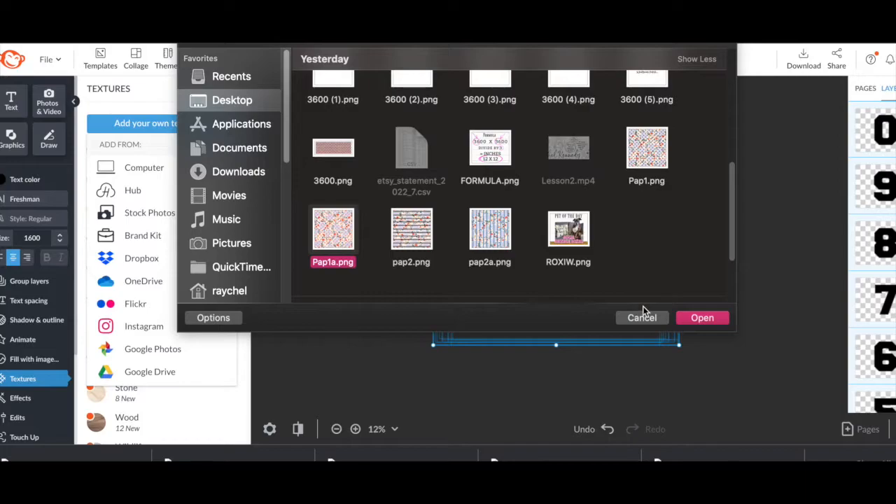
left_click(702, 317)
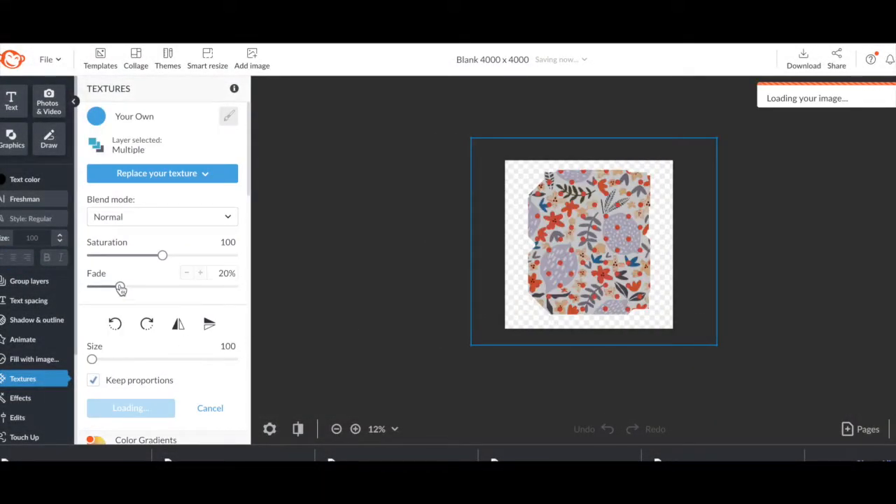
left_click_drag(119, 287, 92, 287)
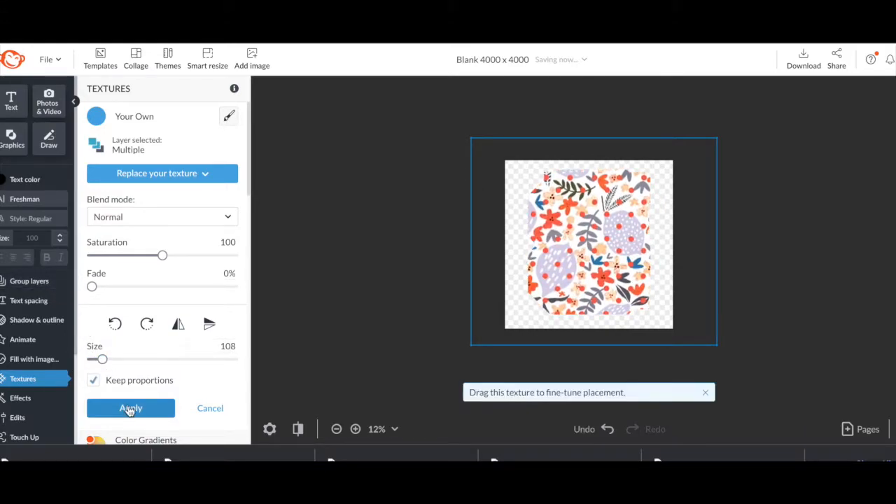
left_click(130, 408)
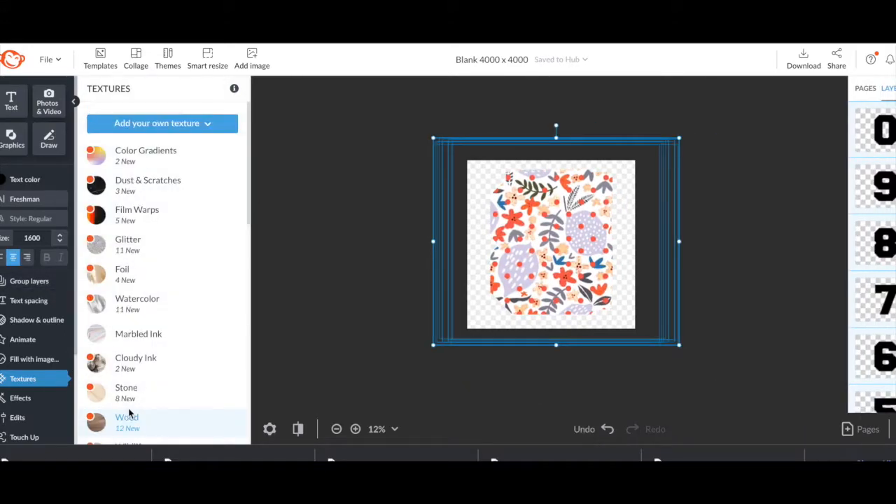
right_click(49, 326)
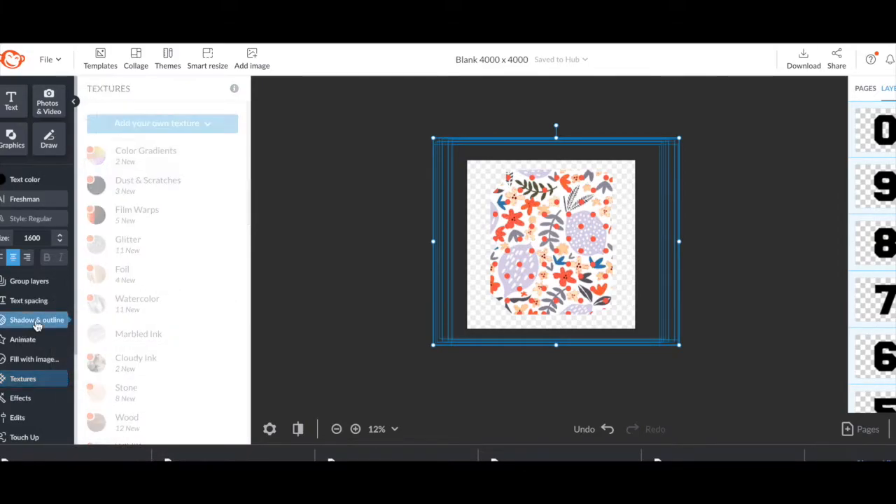
Give the digits an orange #fb6222 outline, thickness 30 at intensity 100.
left_click(90, 164)
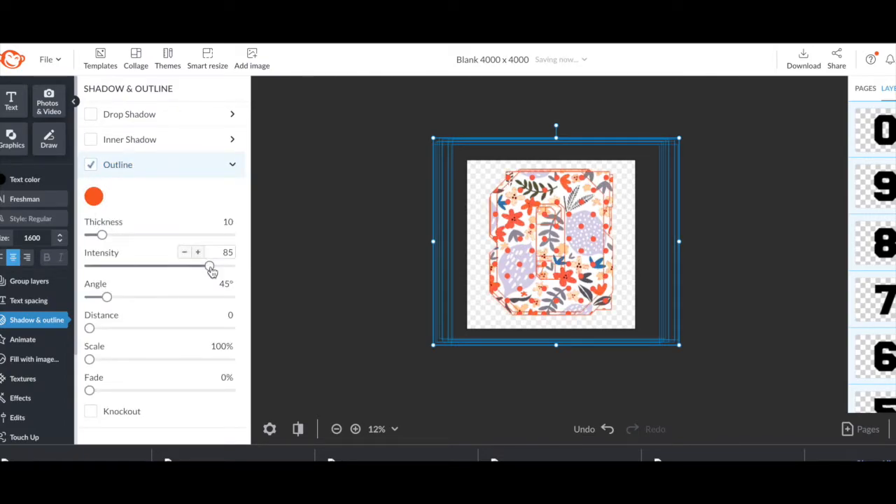
left_click_drag(210, 266, 231, 266)
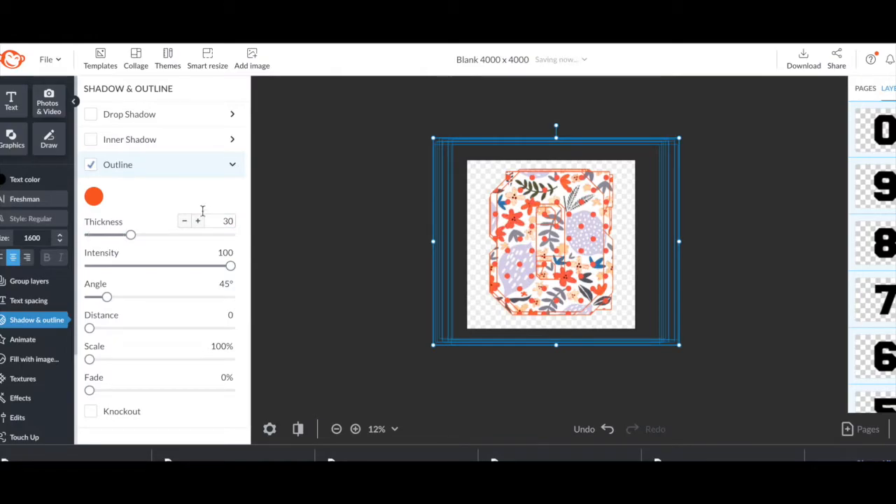
left_click(94, 196)
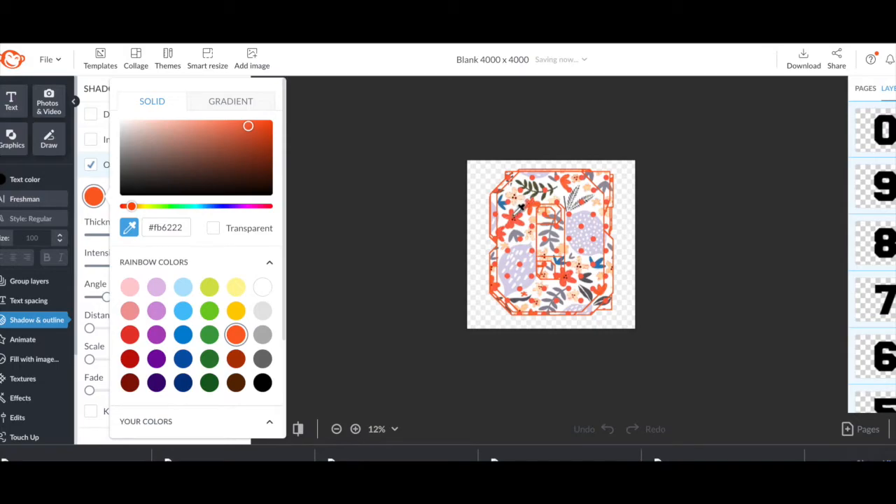
mouse_move(721, 168)
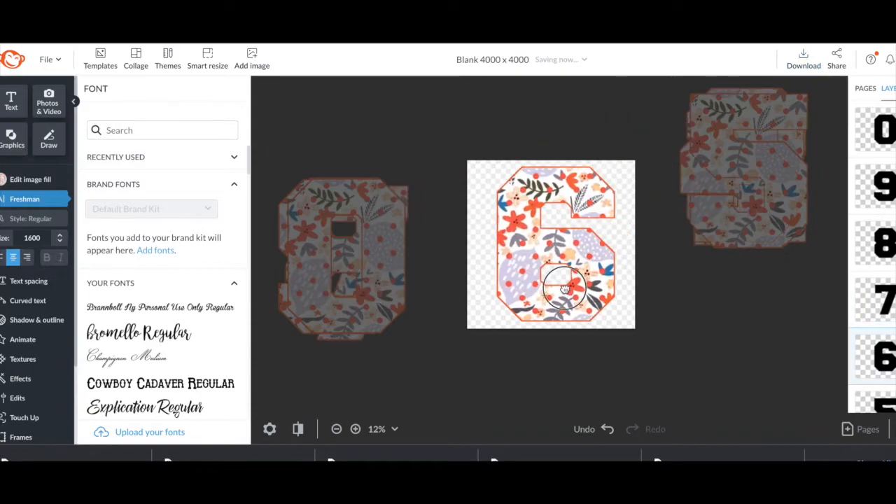
Open the Download options for the lone digit 5 with PNG selected.
left_click(803, 58)
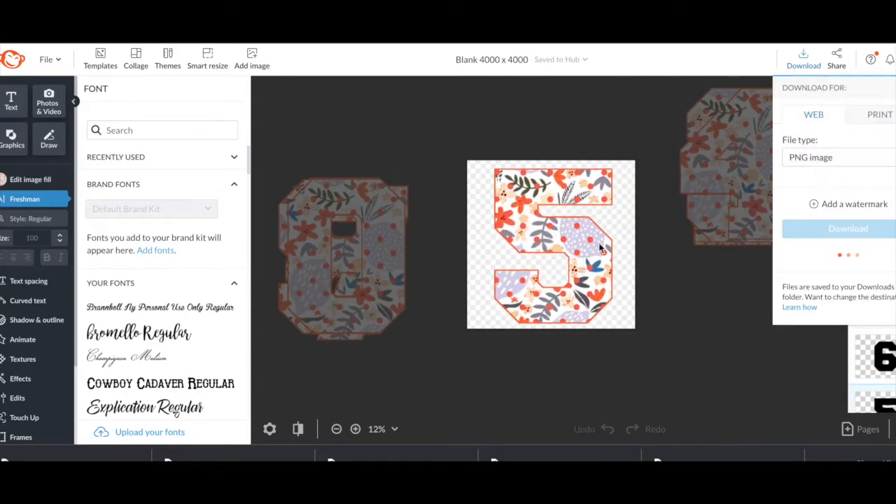